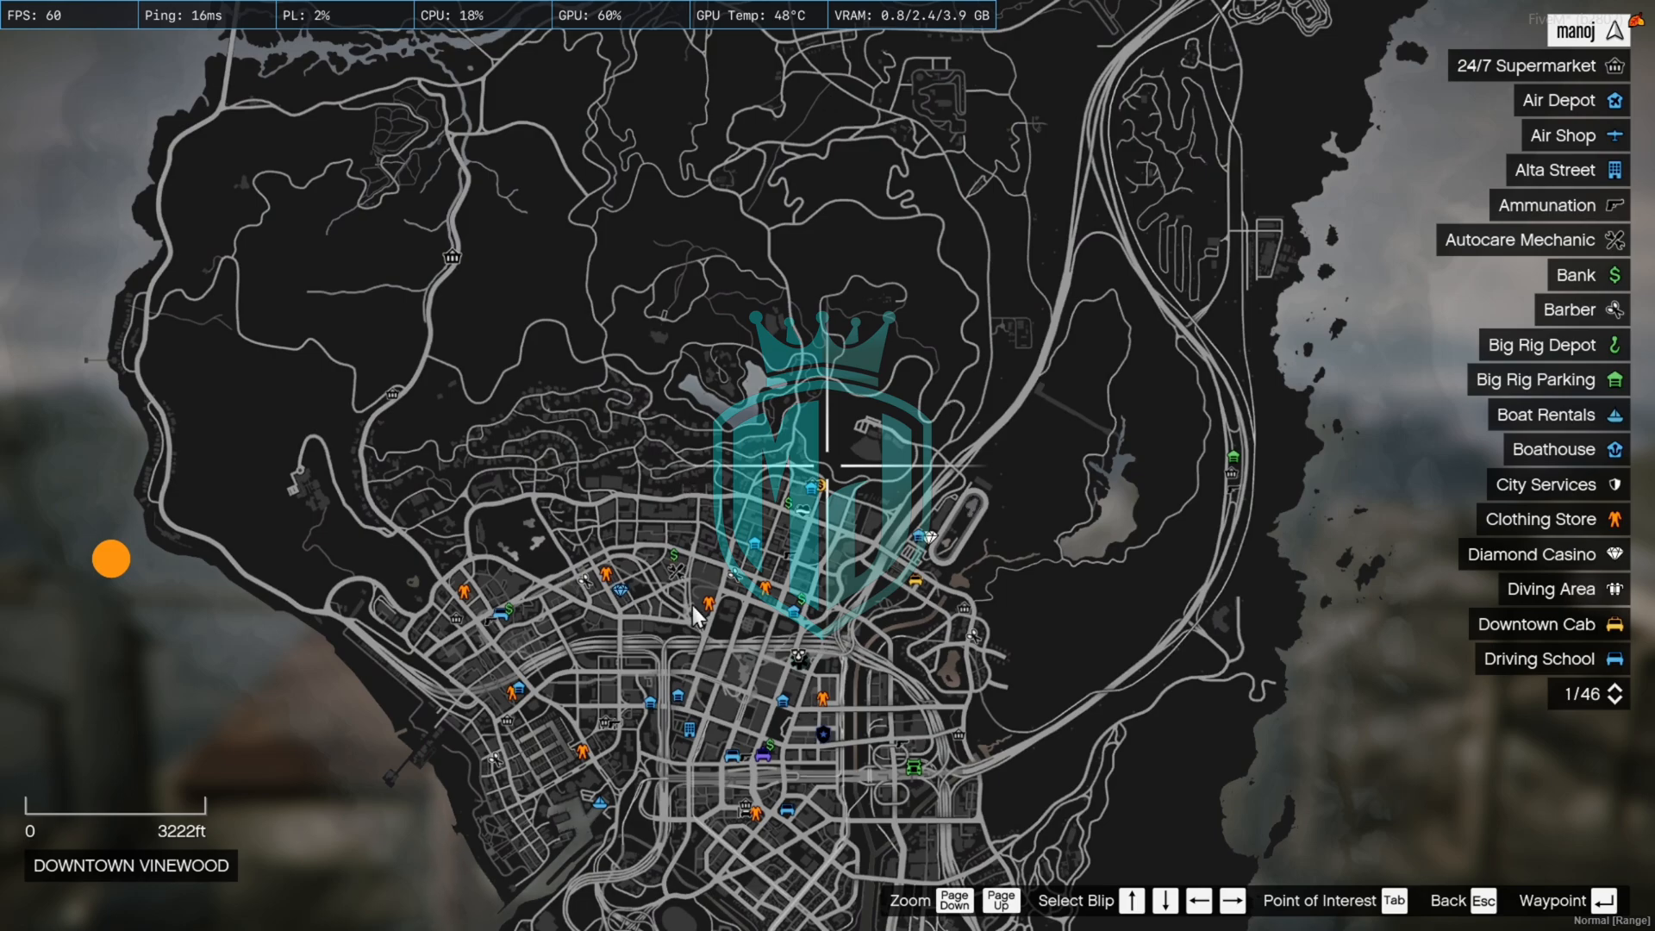
mouse_move(1121, 559)
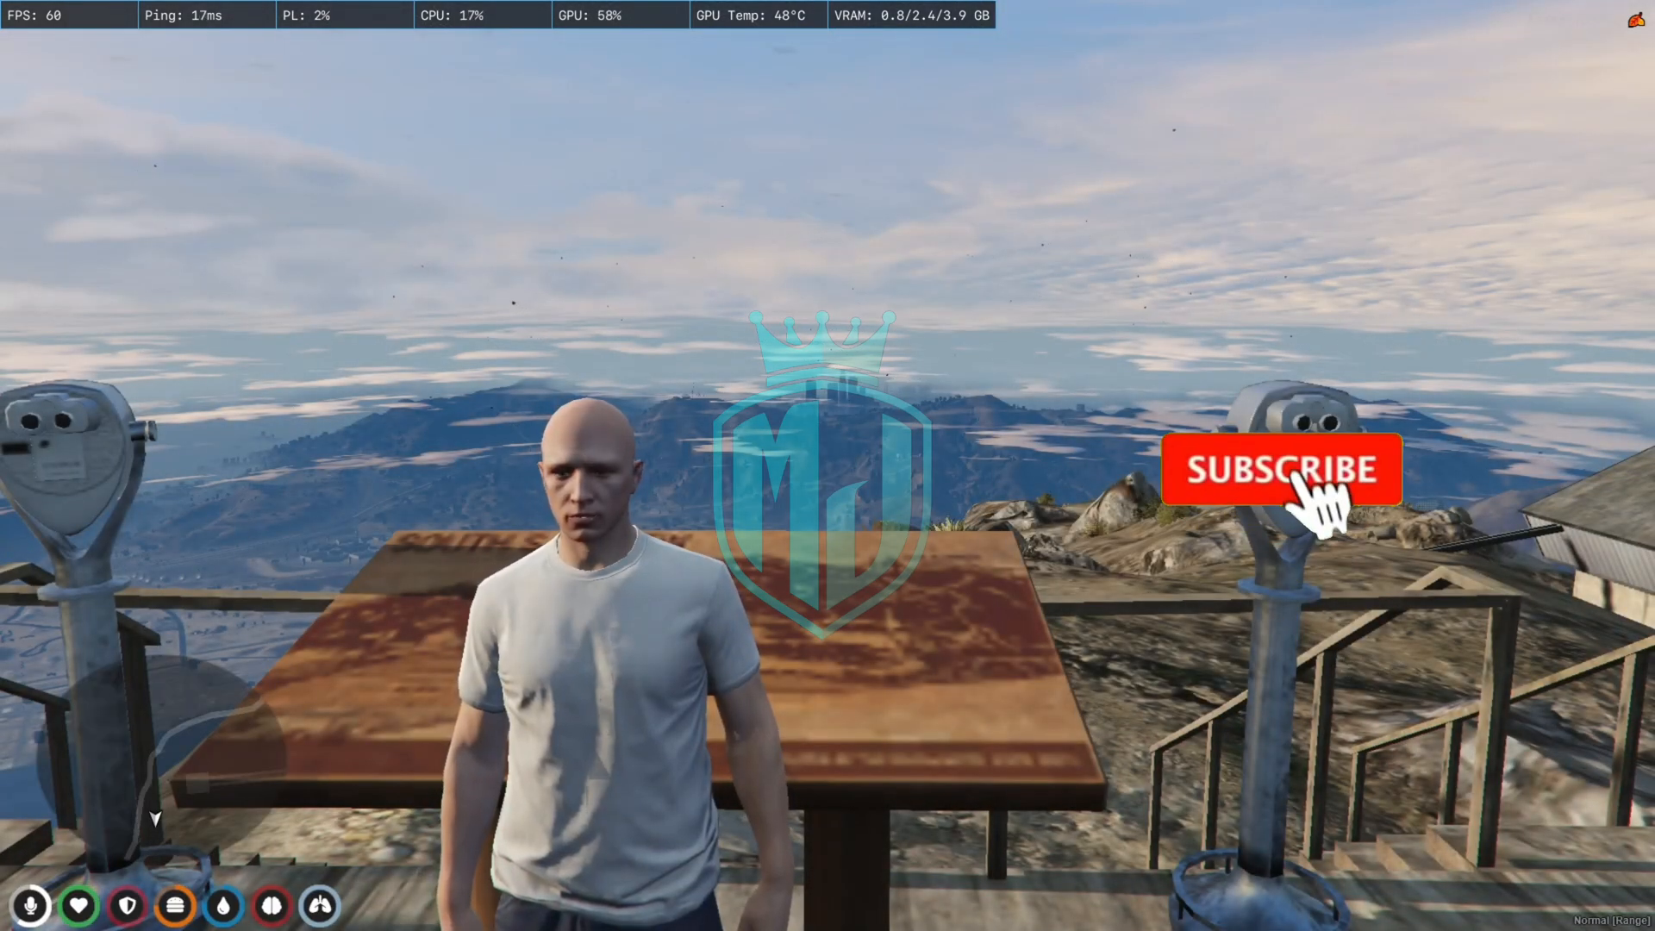
Leave the dark pause map and bring up the Windows Start menu over FiveM.
click(1279, 470)
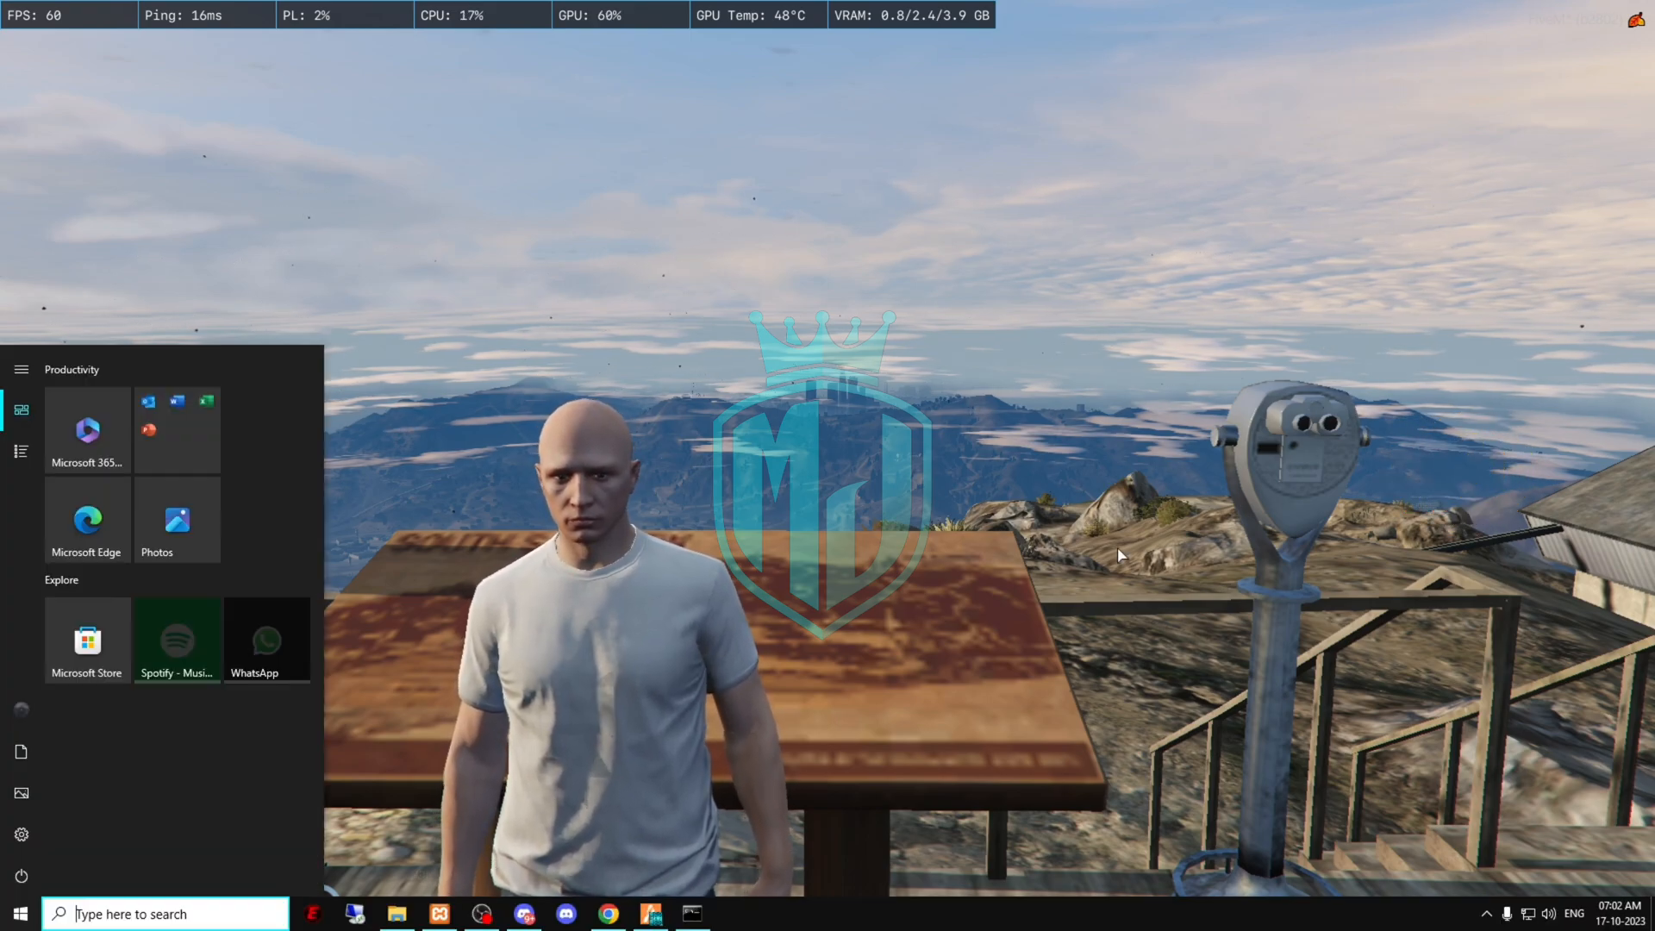
Download the neen-atlasmap repository from GitHub as a ZIP and open the archive.
click(606, 913)
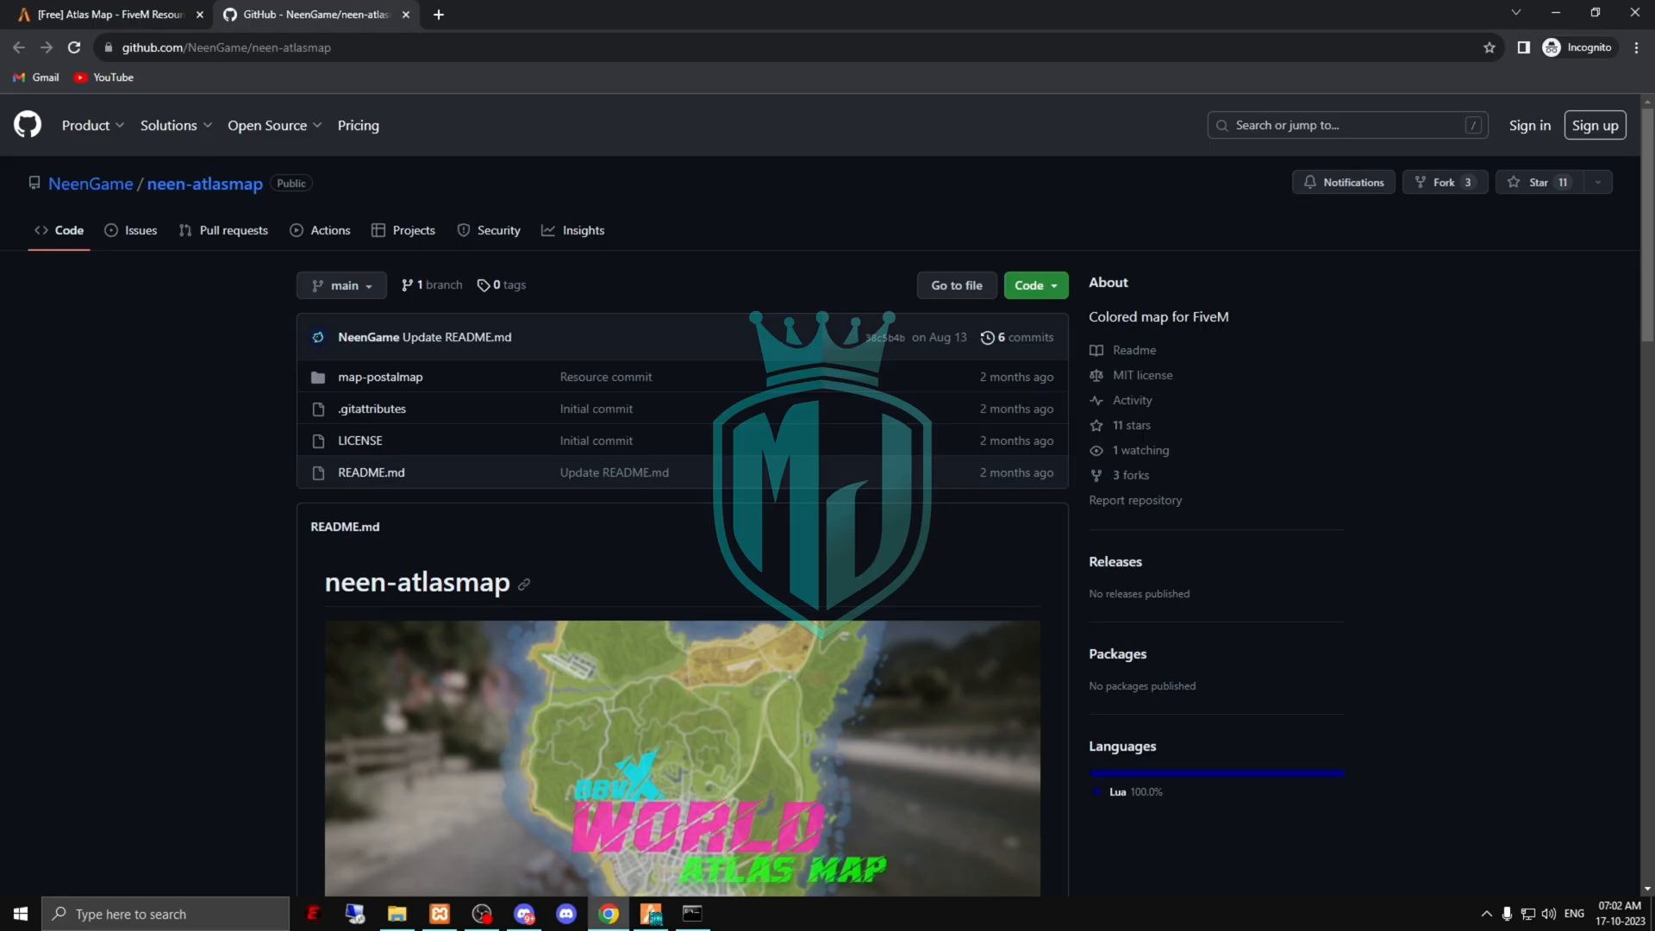
mouse_move(1062, 320)
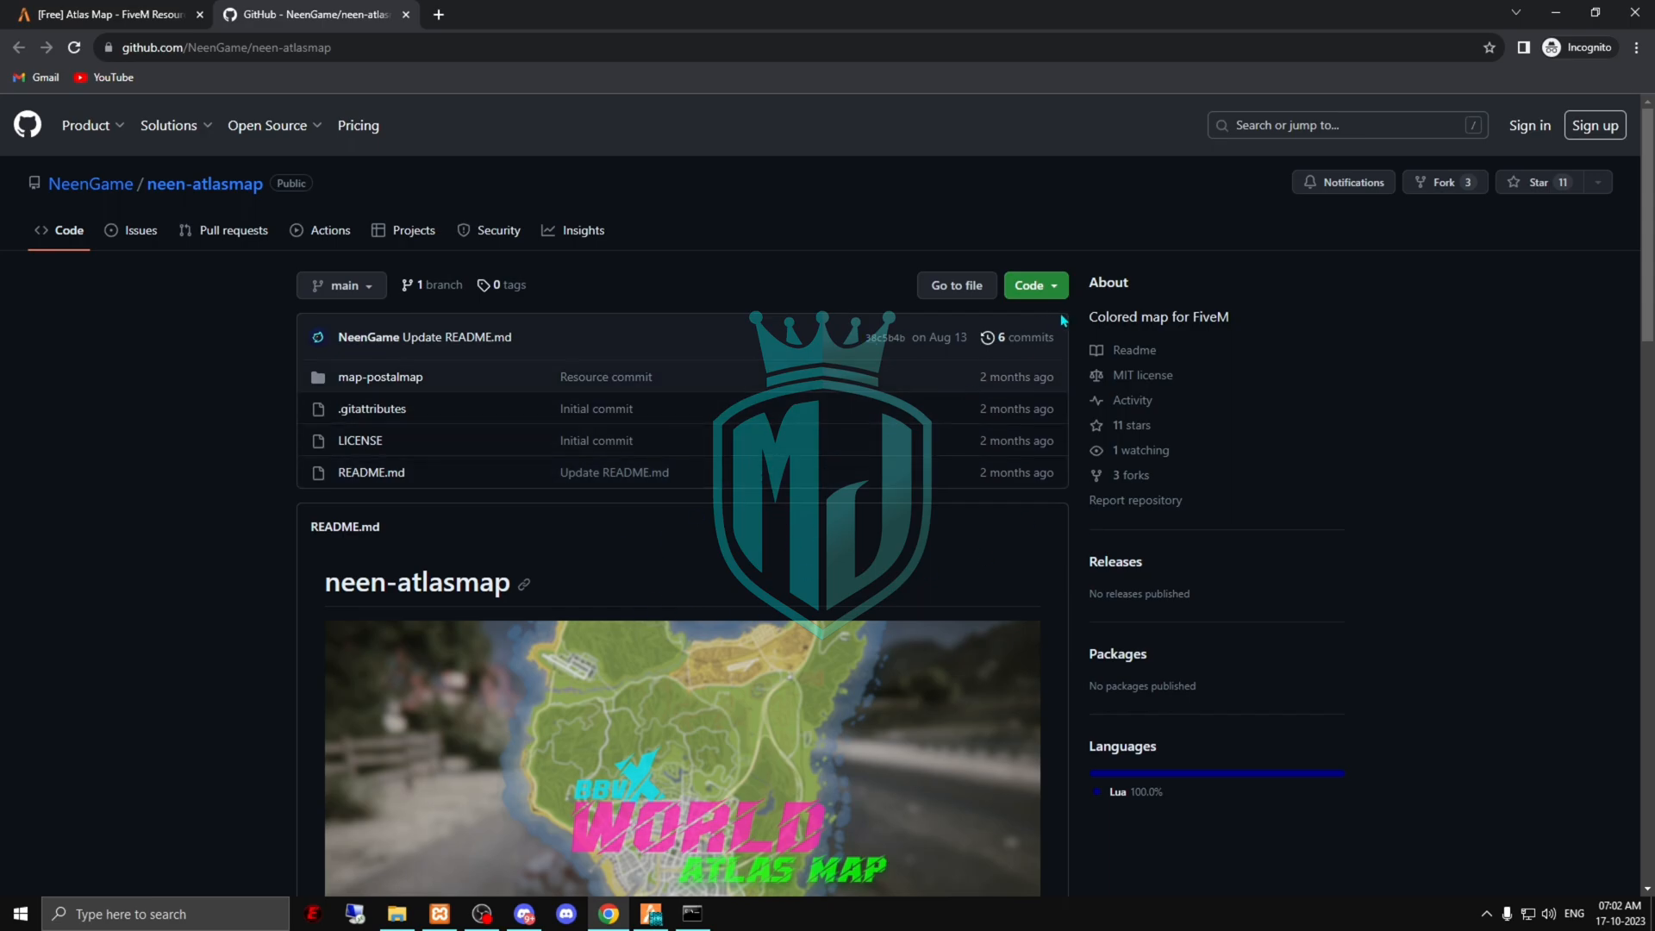
click(1032, 286)
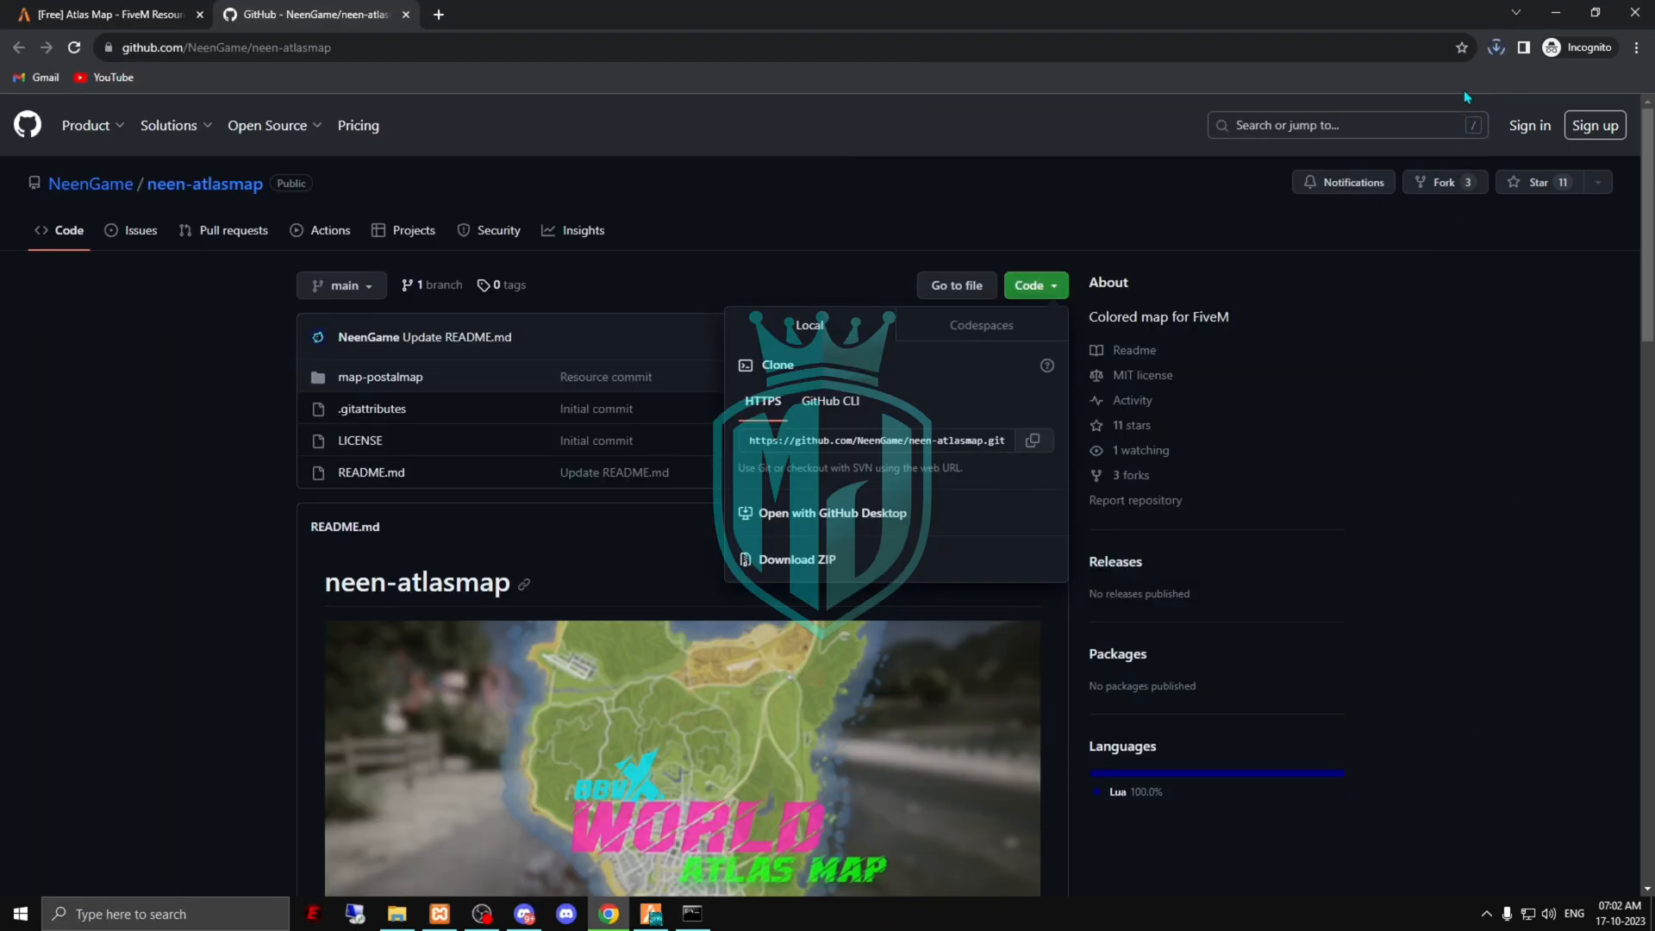
mouse_move(1476, 328)
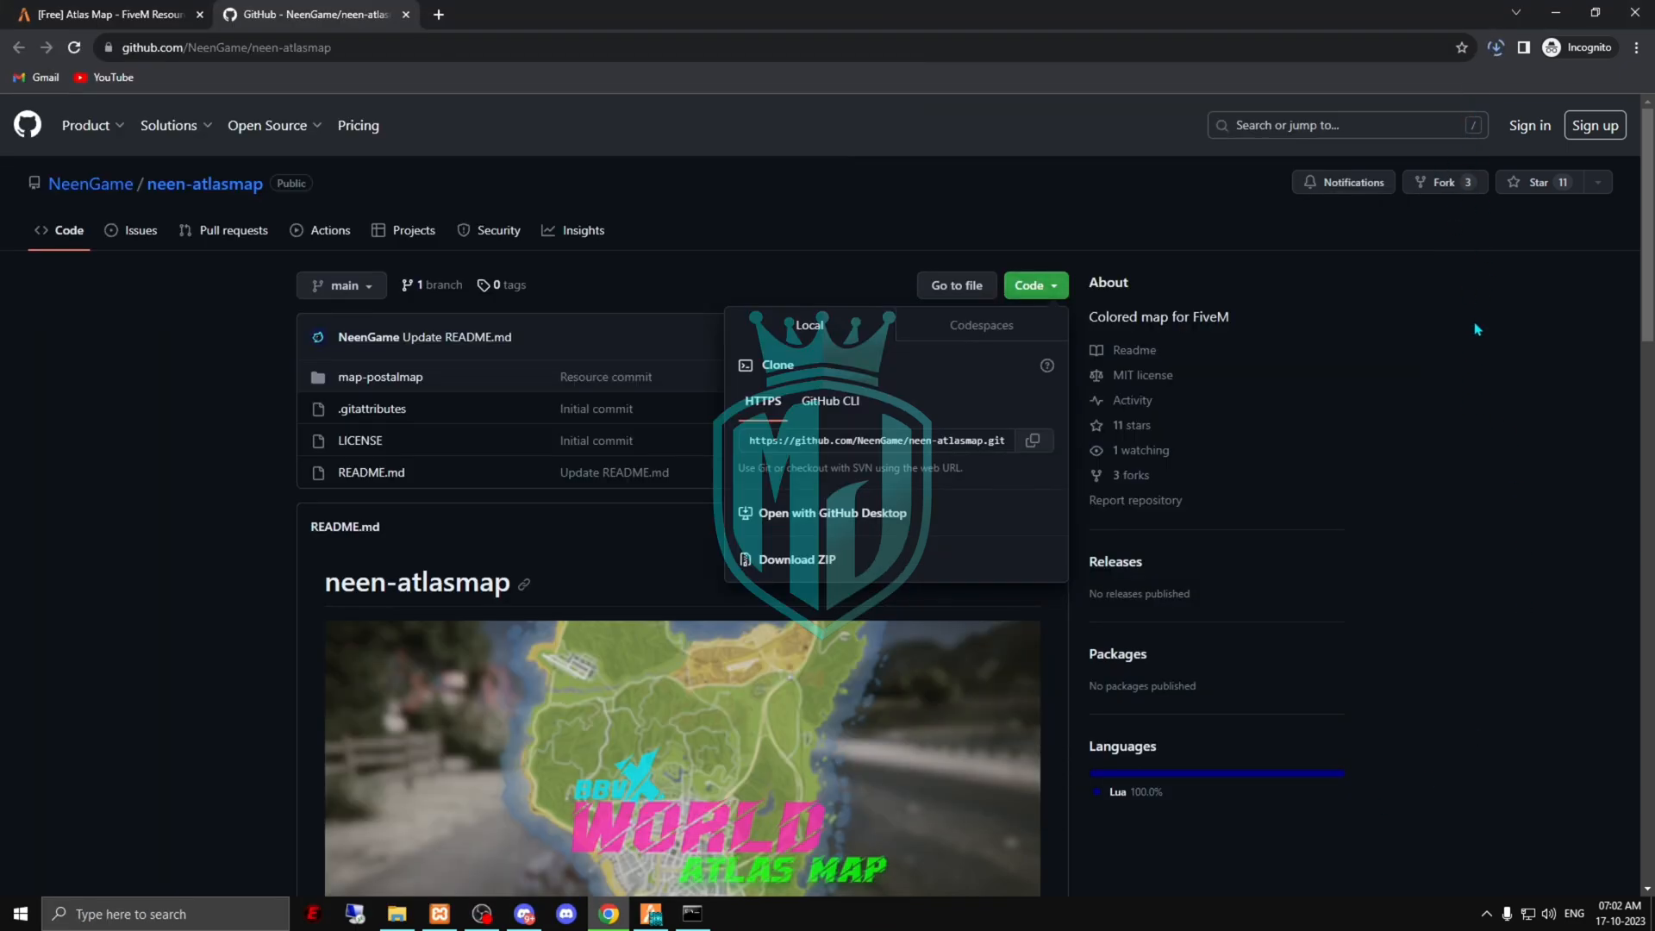
click(796, 559)
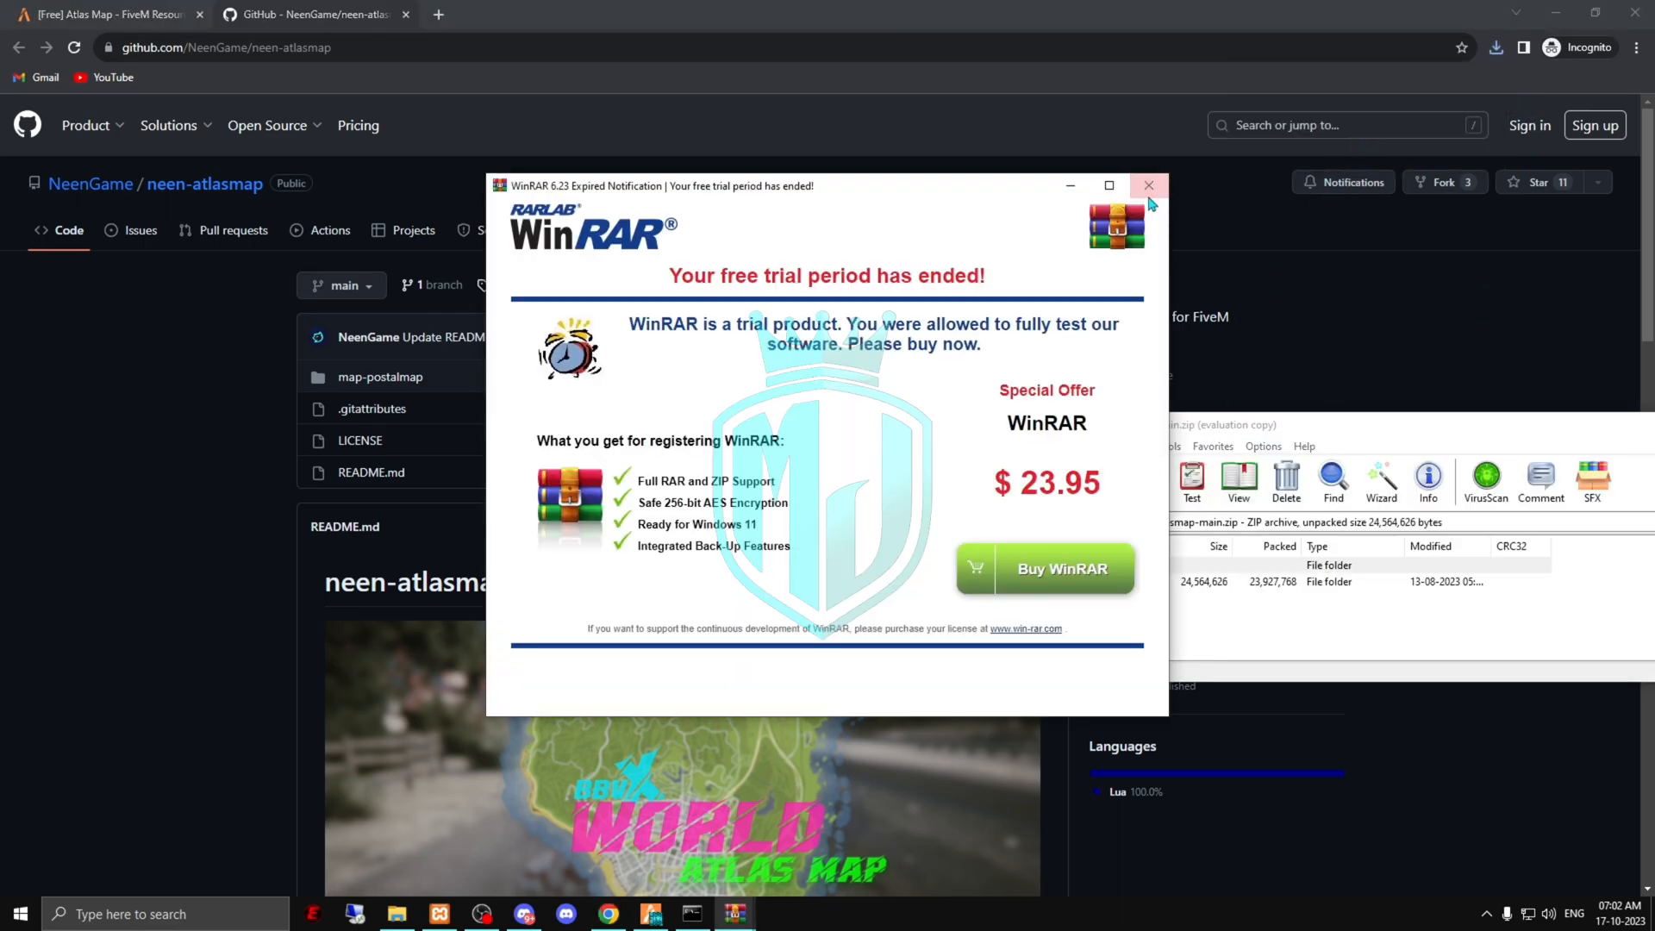
Dismiss the WinRAR trial notice and extract neen-atlasmap-main.zip into txData\MJ-v2\resources.
click(1148, 185)
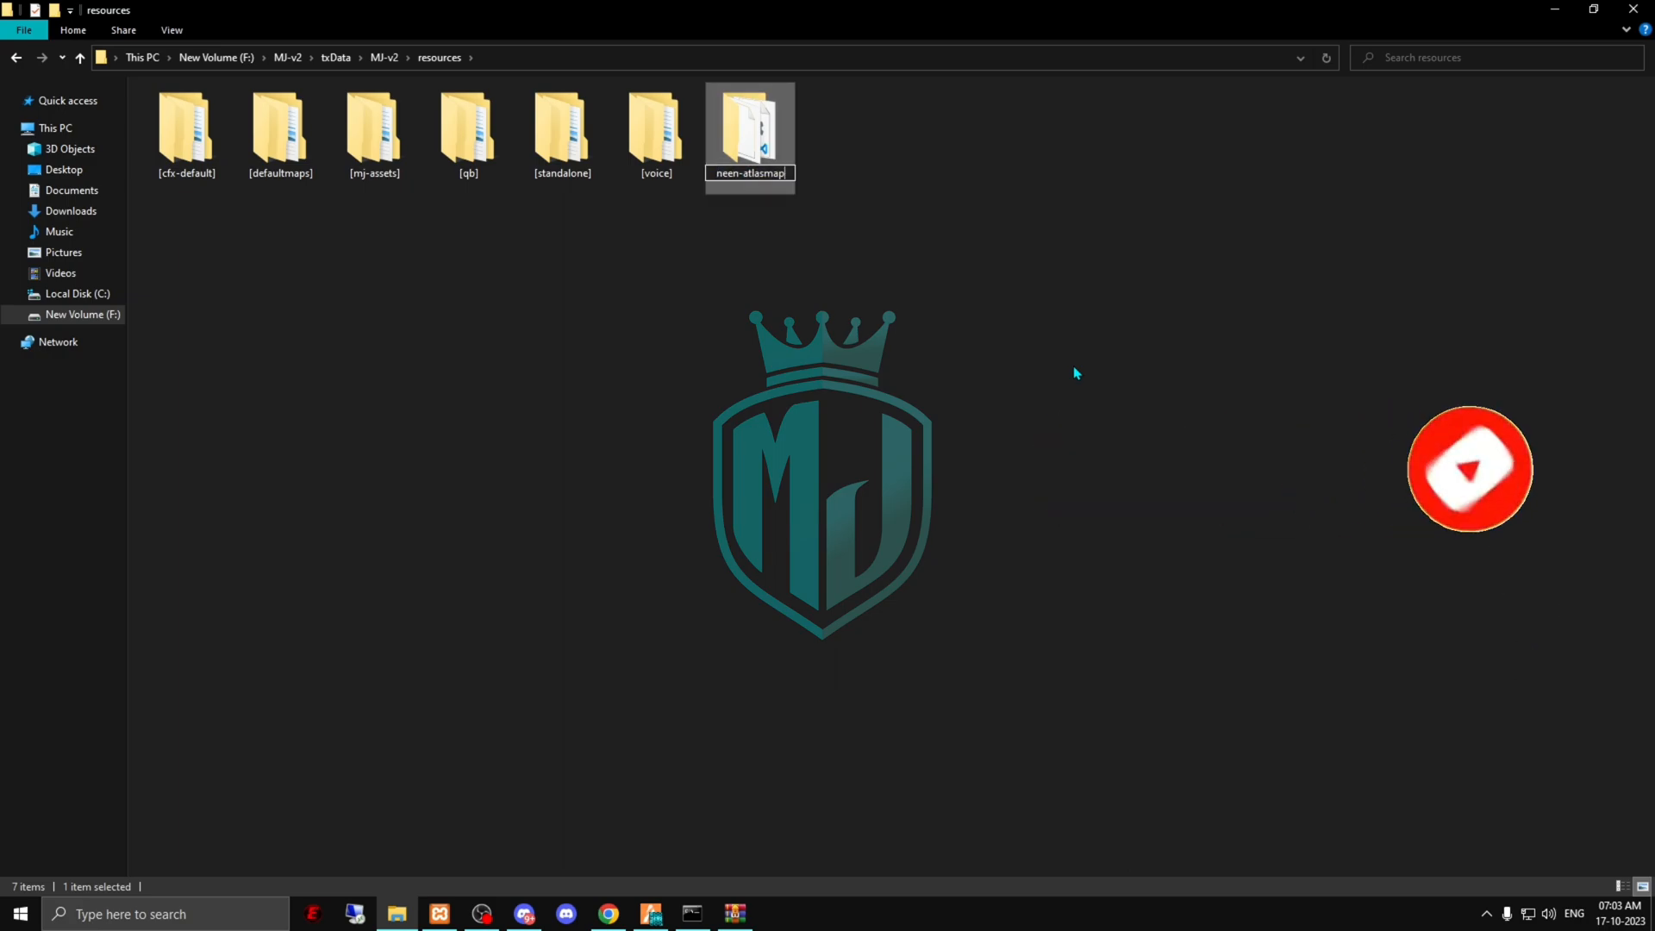
Move map-postalmap from neen-atlasmap into resources and check its stream subfolder.
double_click(749, 127)
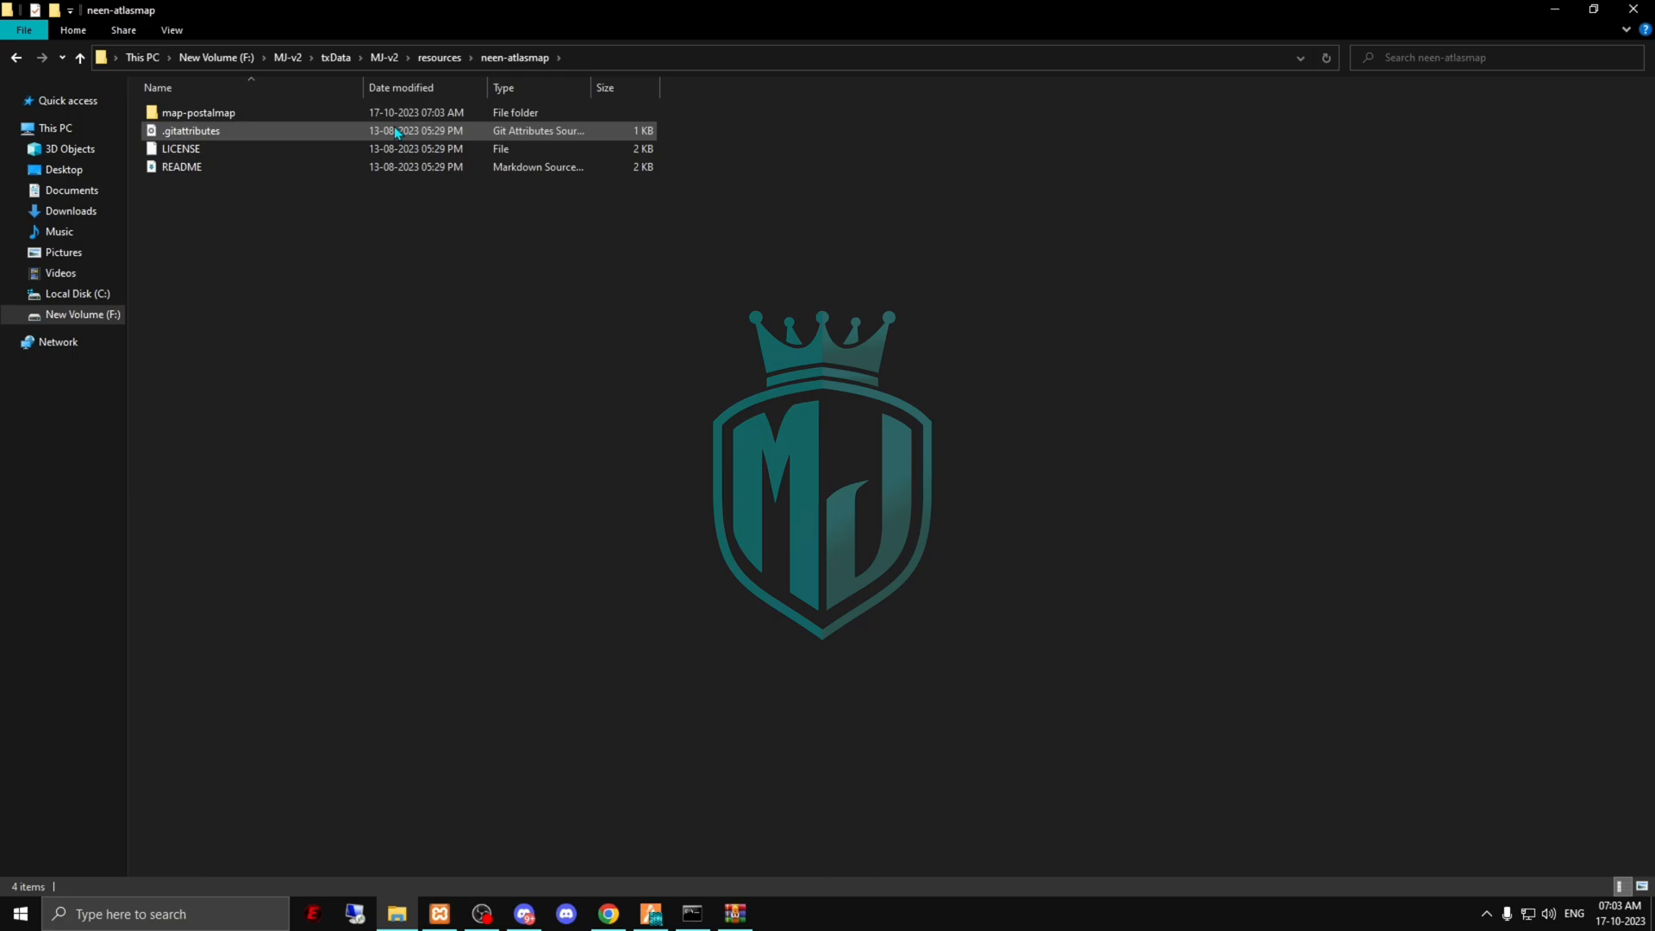
drag(199, 112, 438, 57)
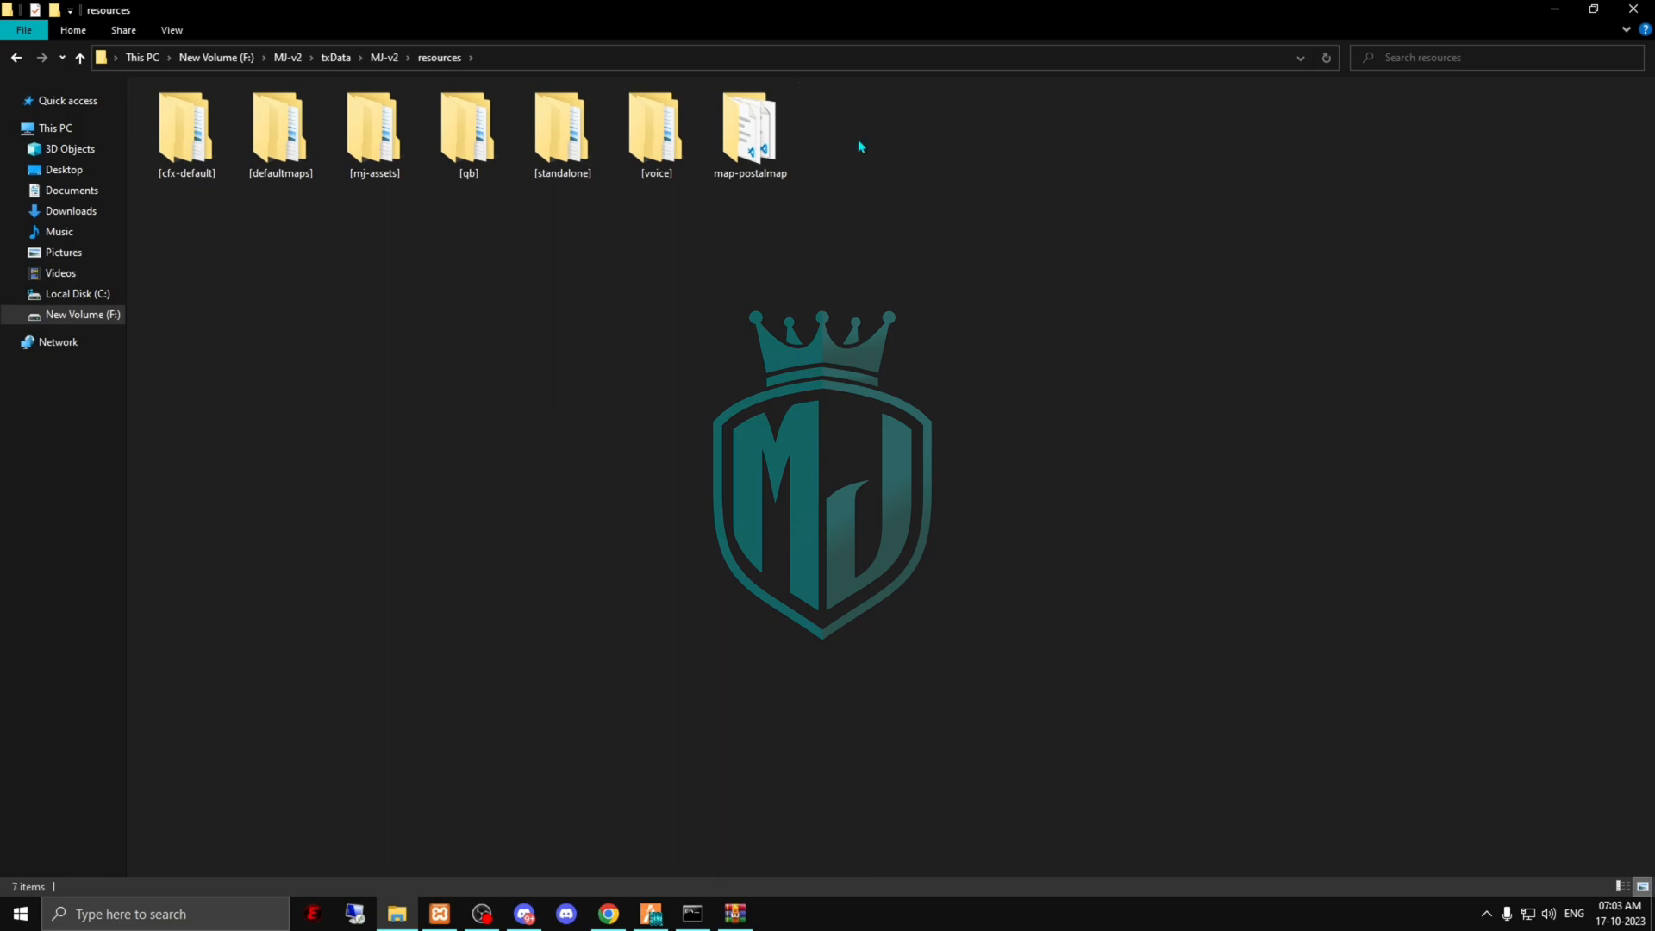
double_click(749, 106)
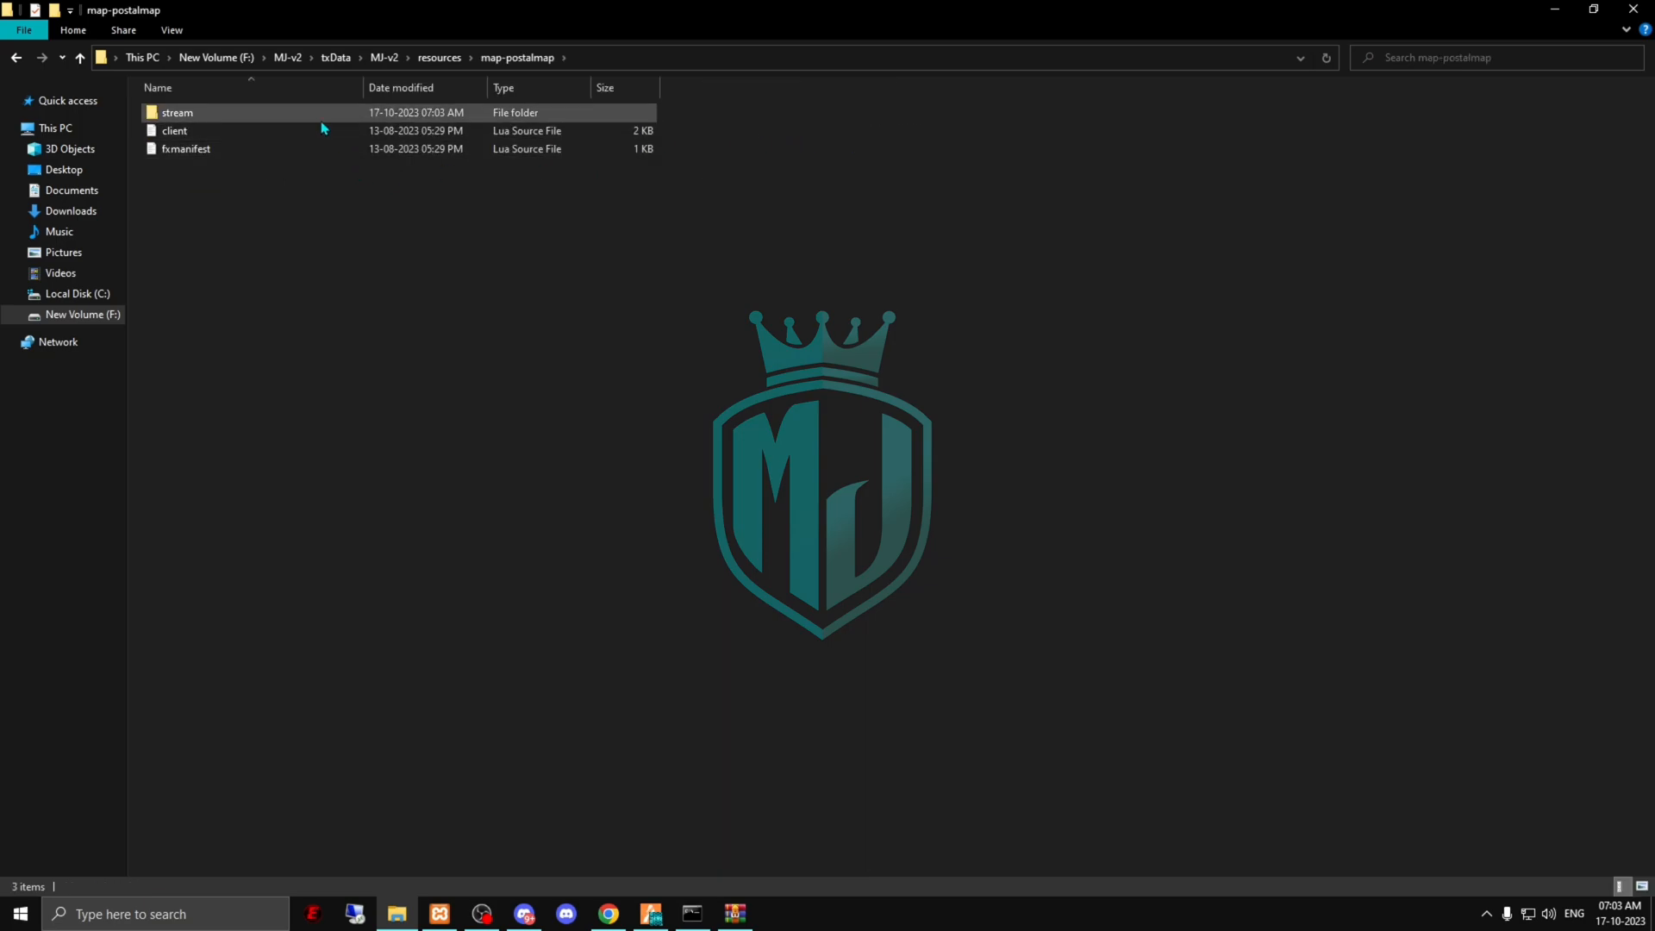
double_click(176, 112)
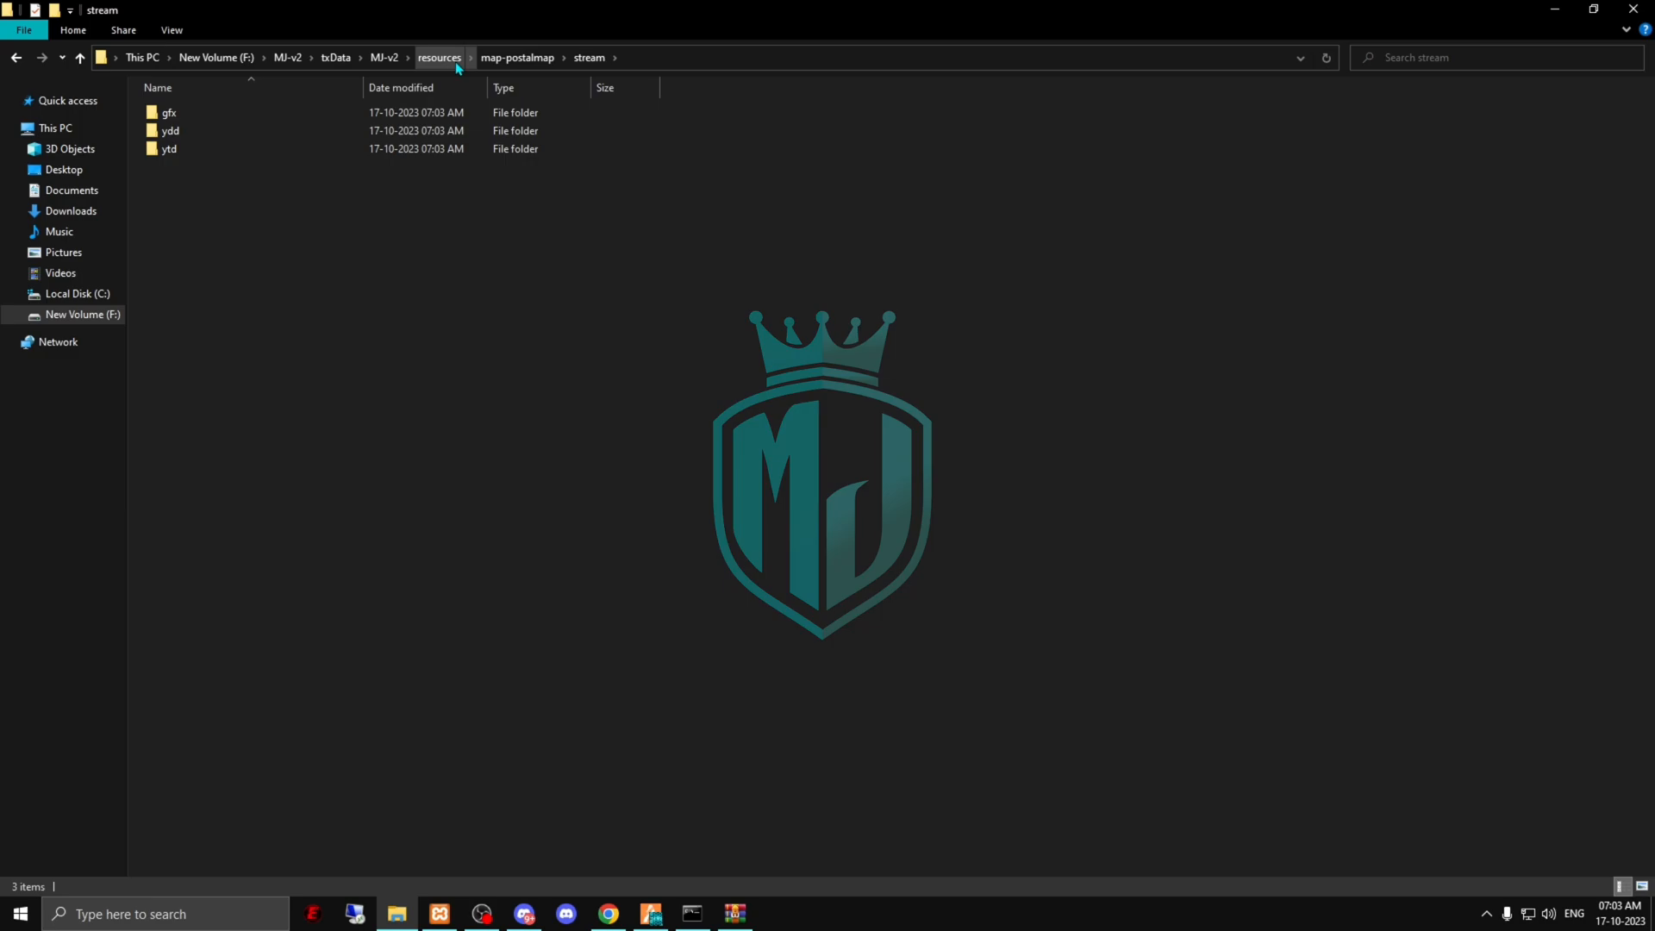
Copy the map-postalmap folder name and open server.cfg from the MJ-v2 folder.
click(439, 57)
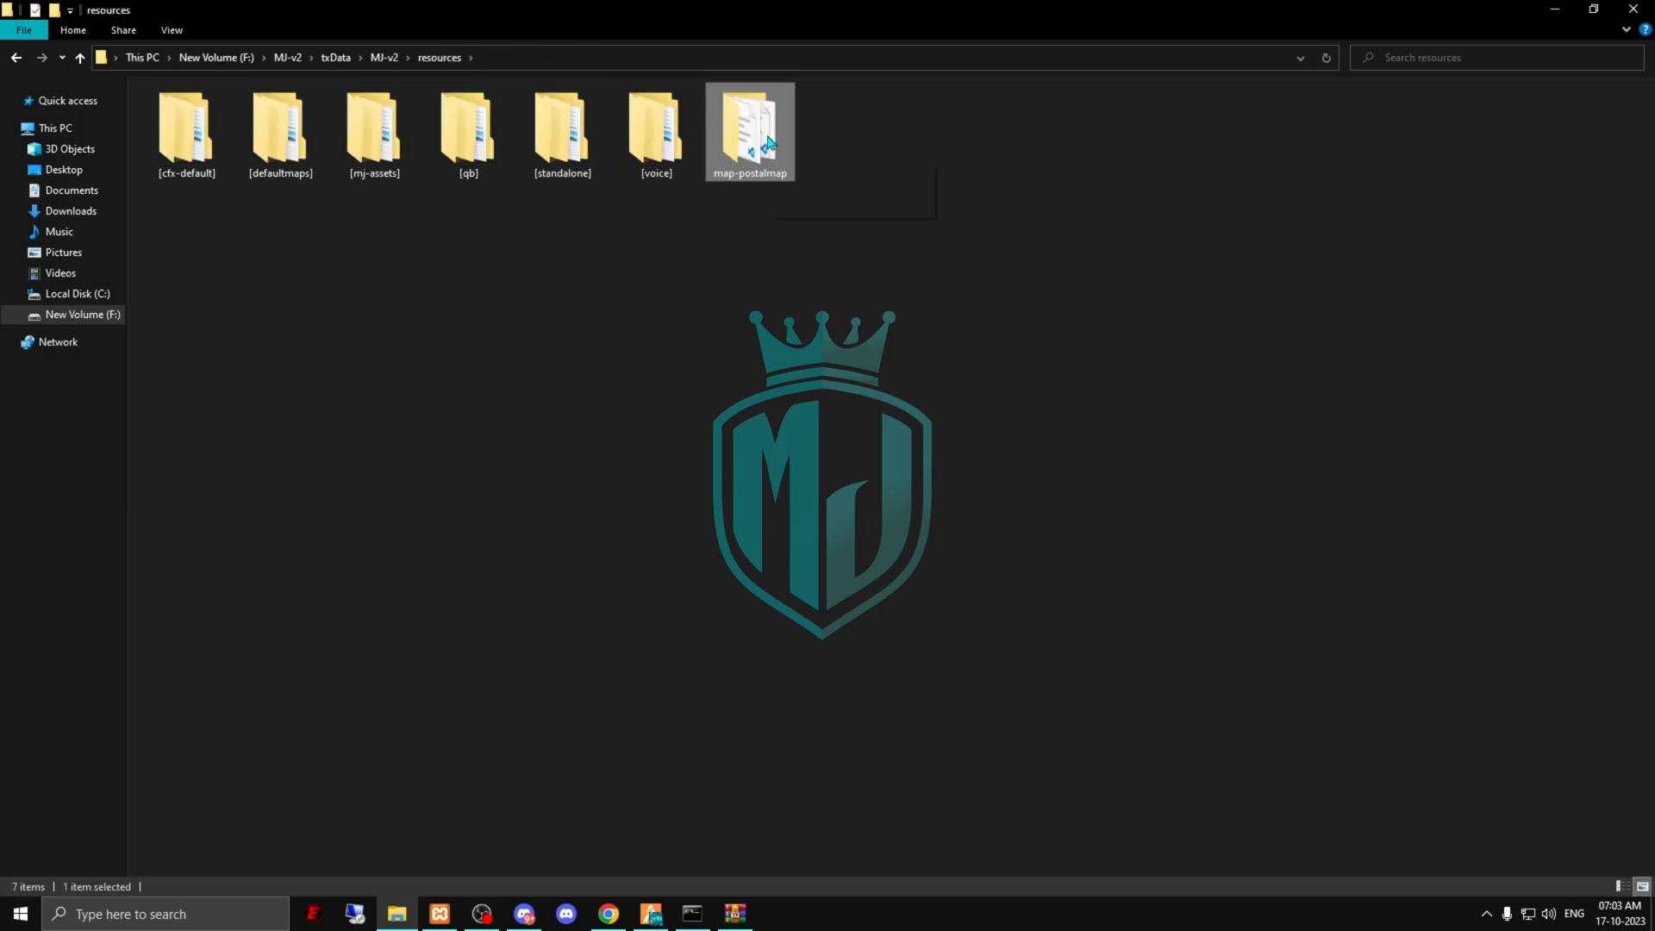
click(749, 172)
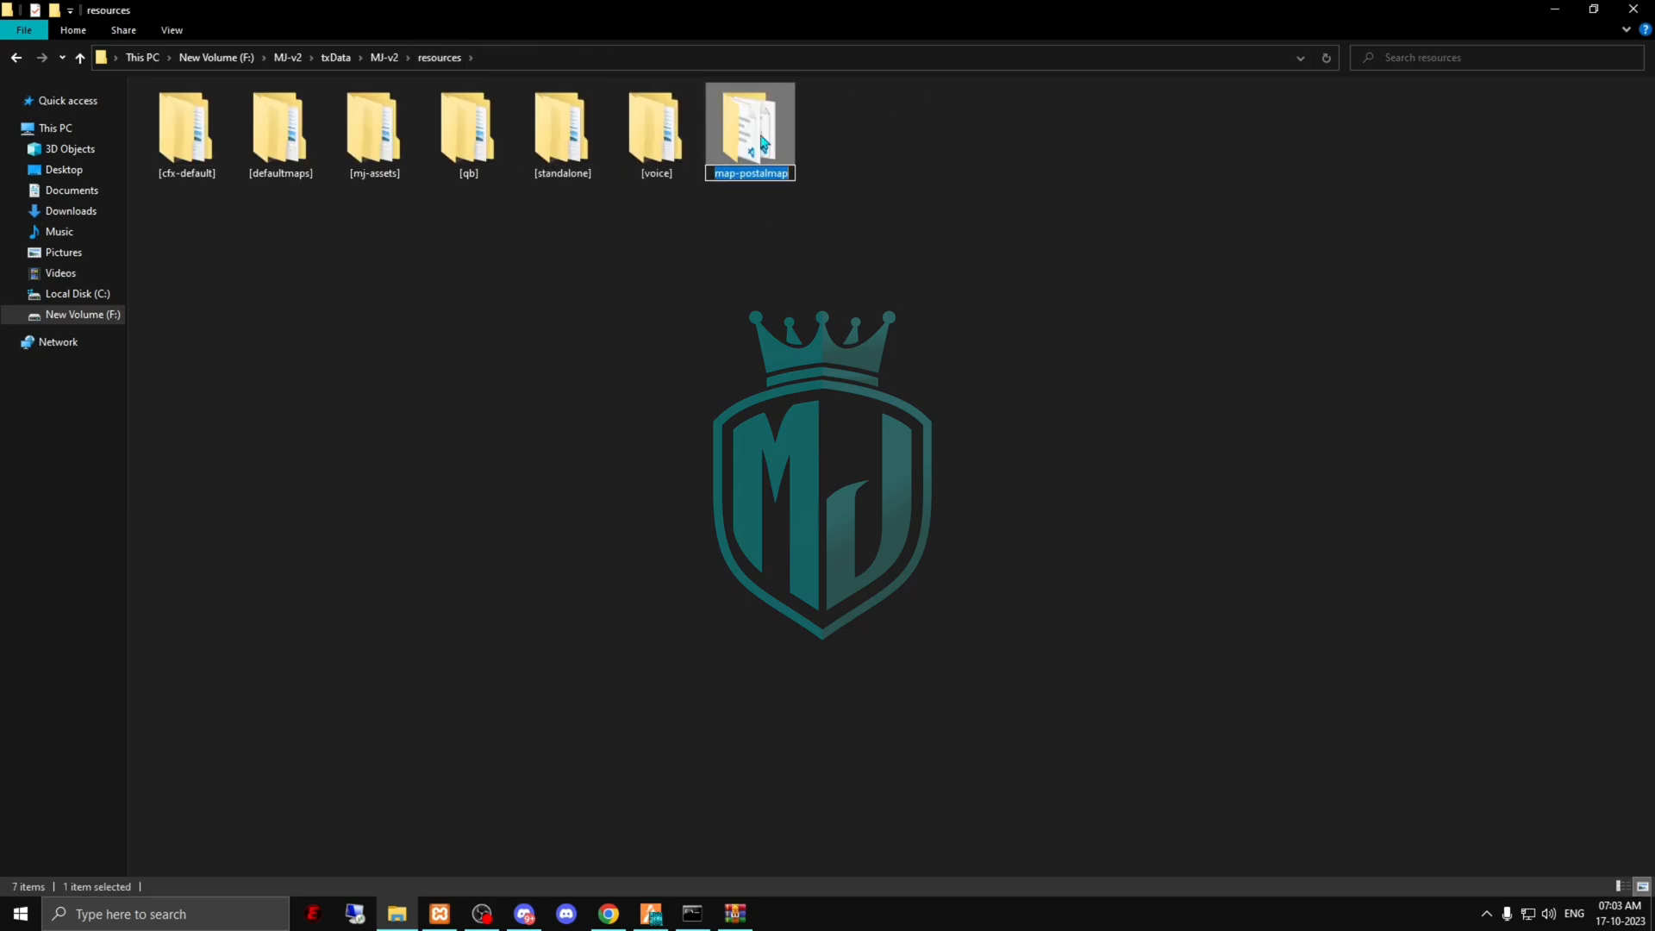
mouse_move(386, 57)
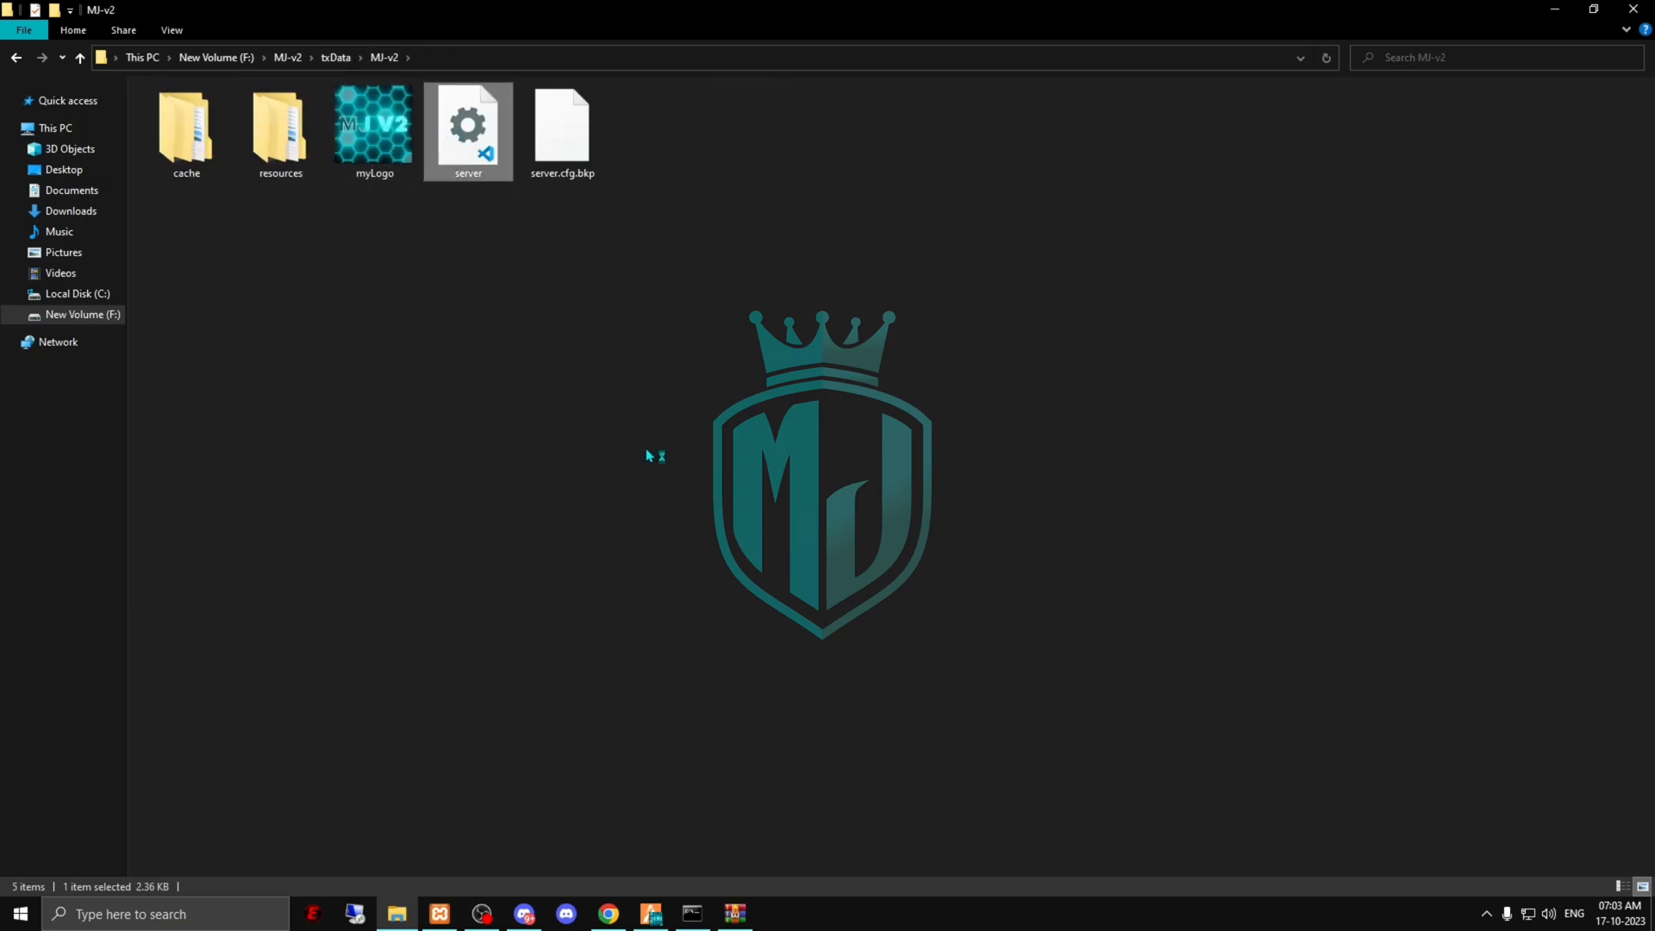
double_click(467, 127)
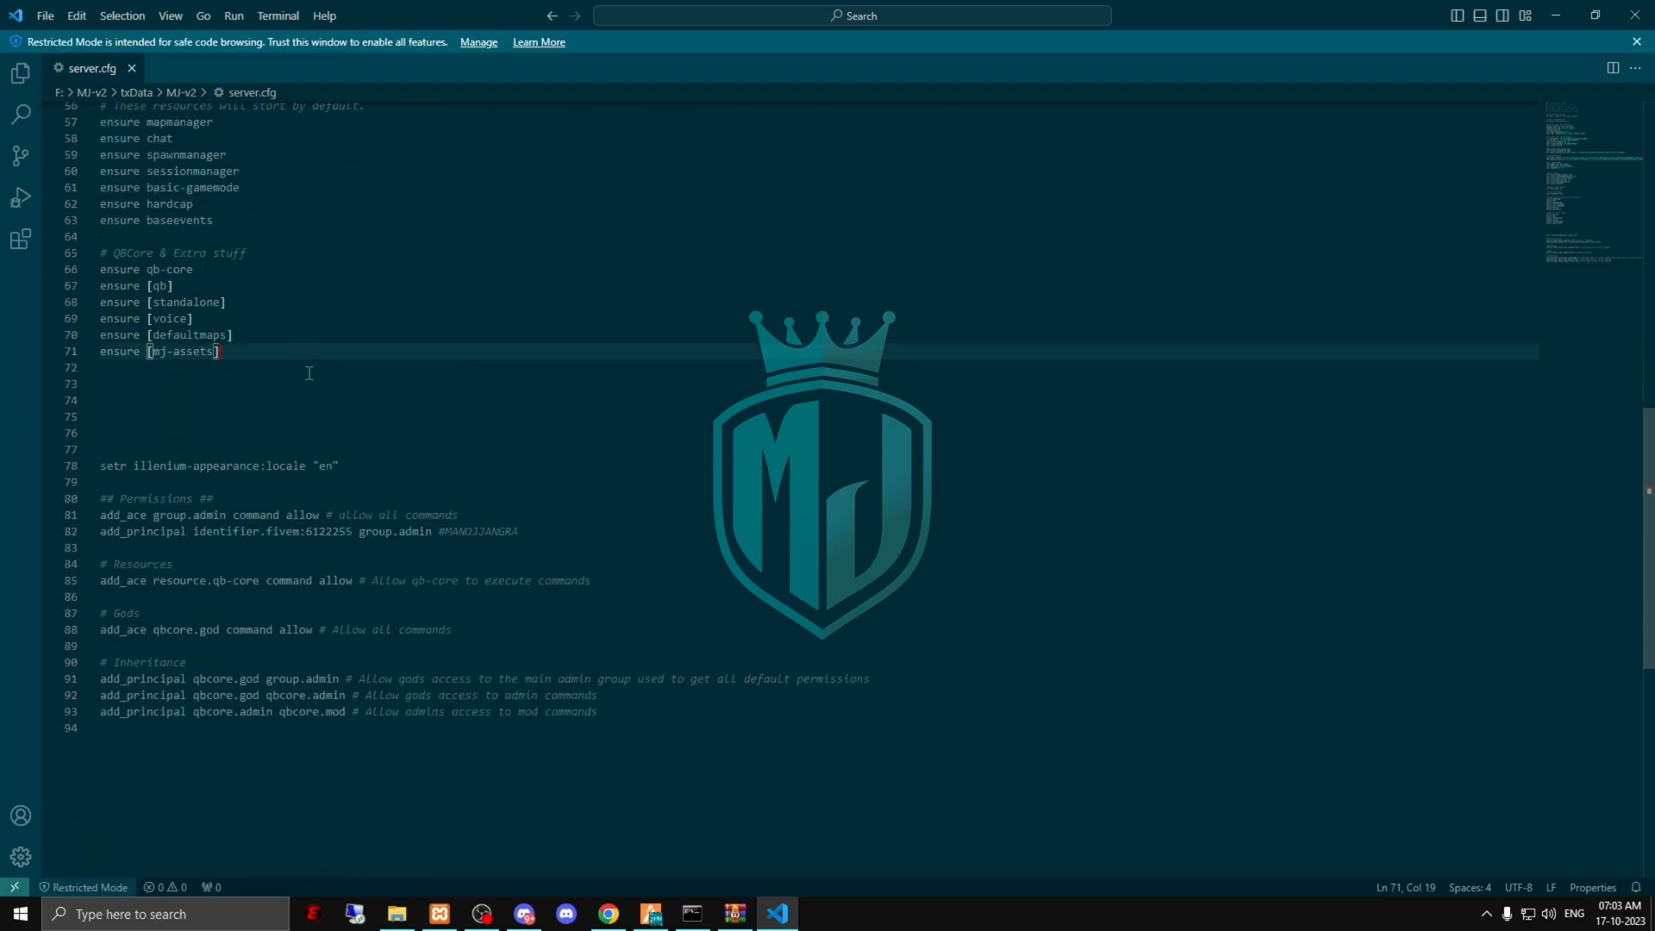
Add 'ensure map-postalmap' to server.cfg after ensure [mj-assets] and save.
text(ensure map-postalmap)
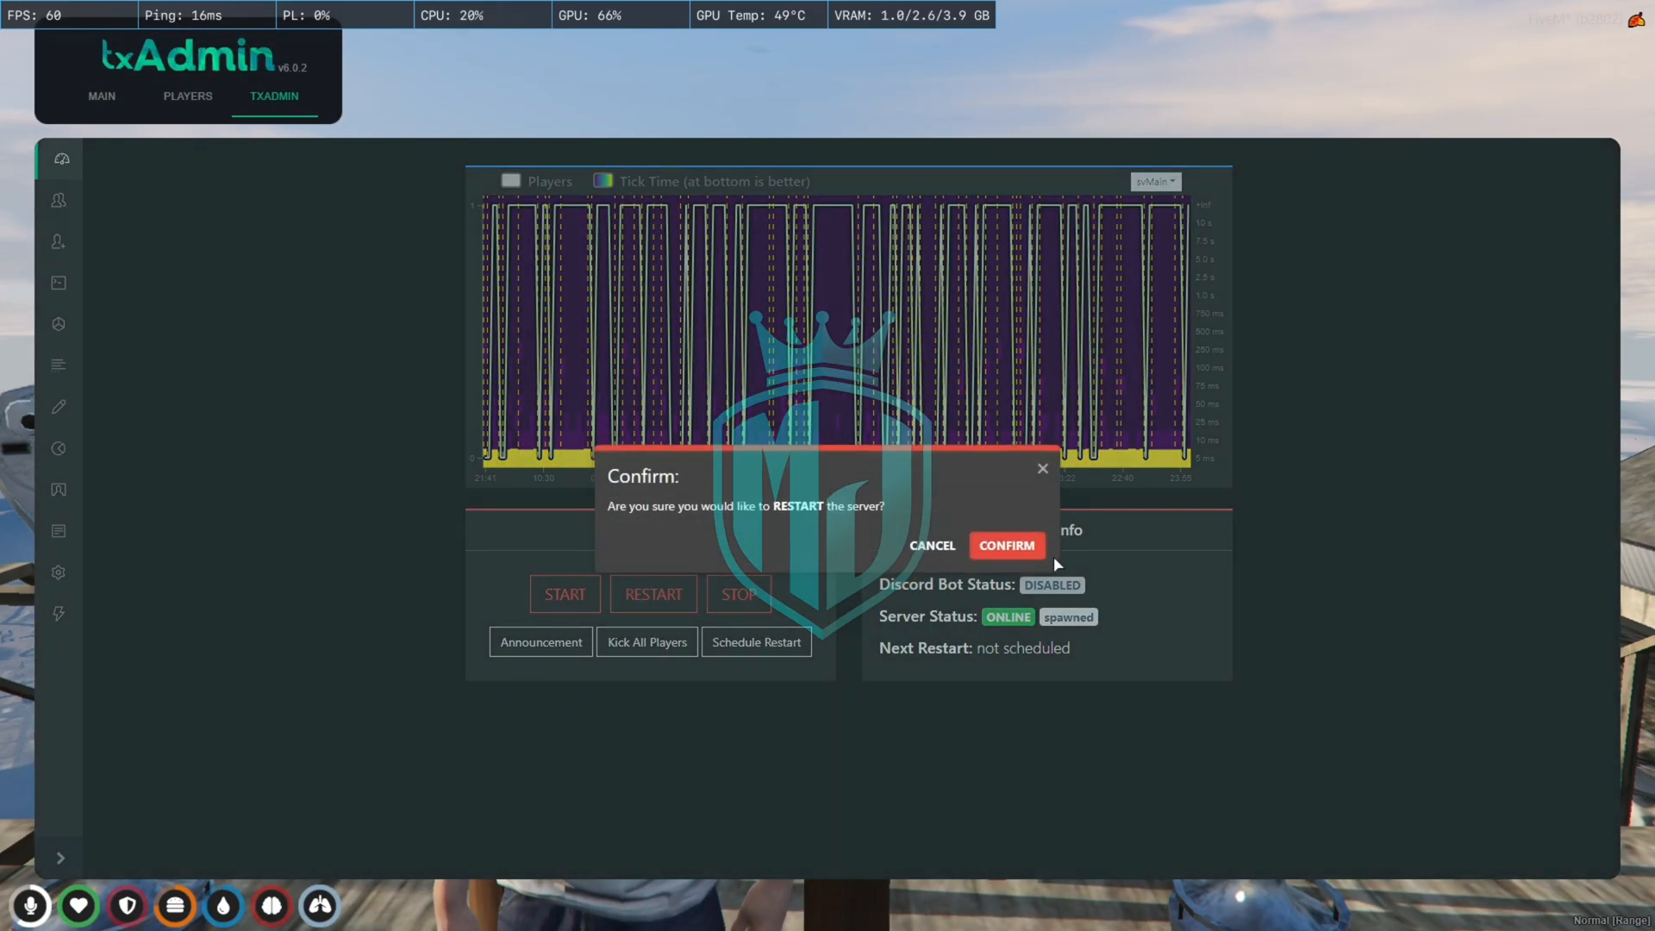
Confirm the server restart in txAdmin's in-game panel.
click(1005, 546)
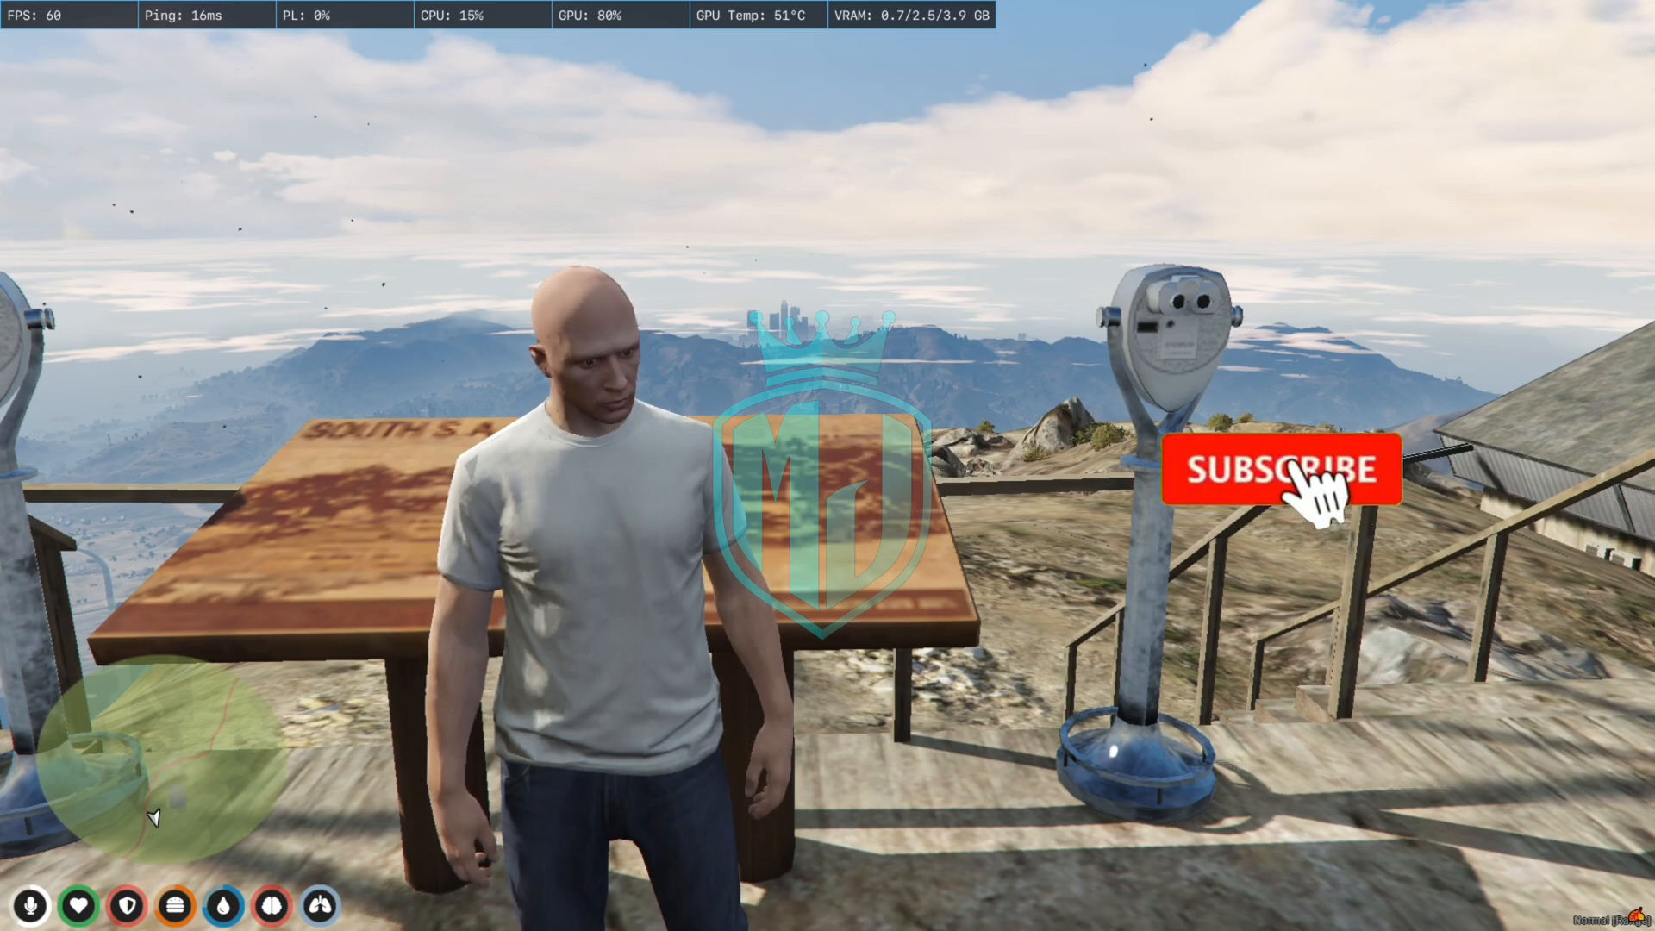
Reconnect after the restart and verify the minimap shows the colored atlas map.
click(1278, 469)
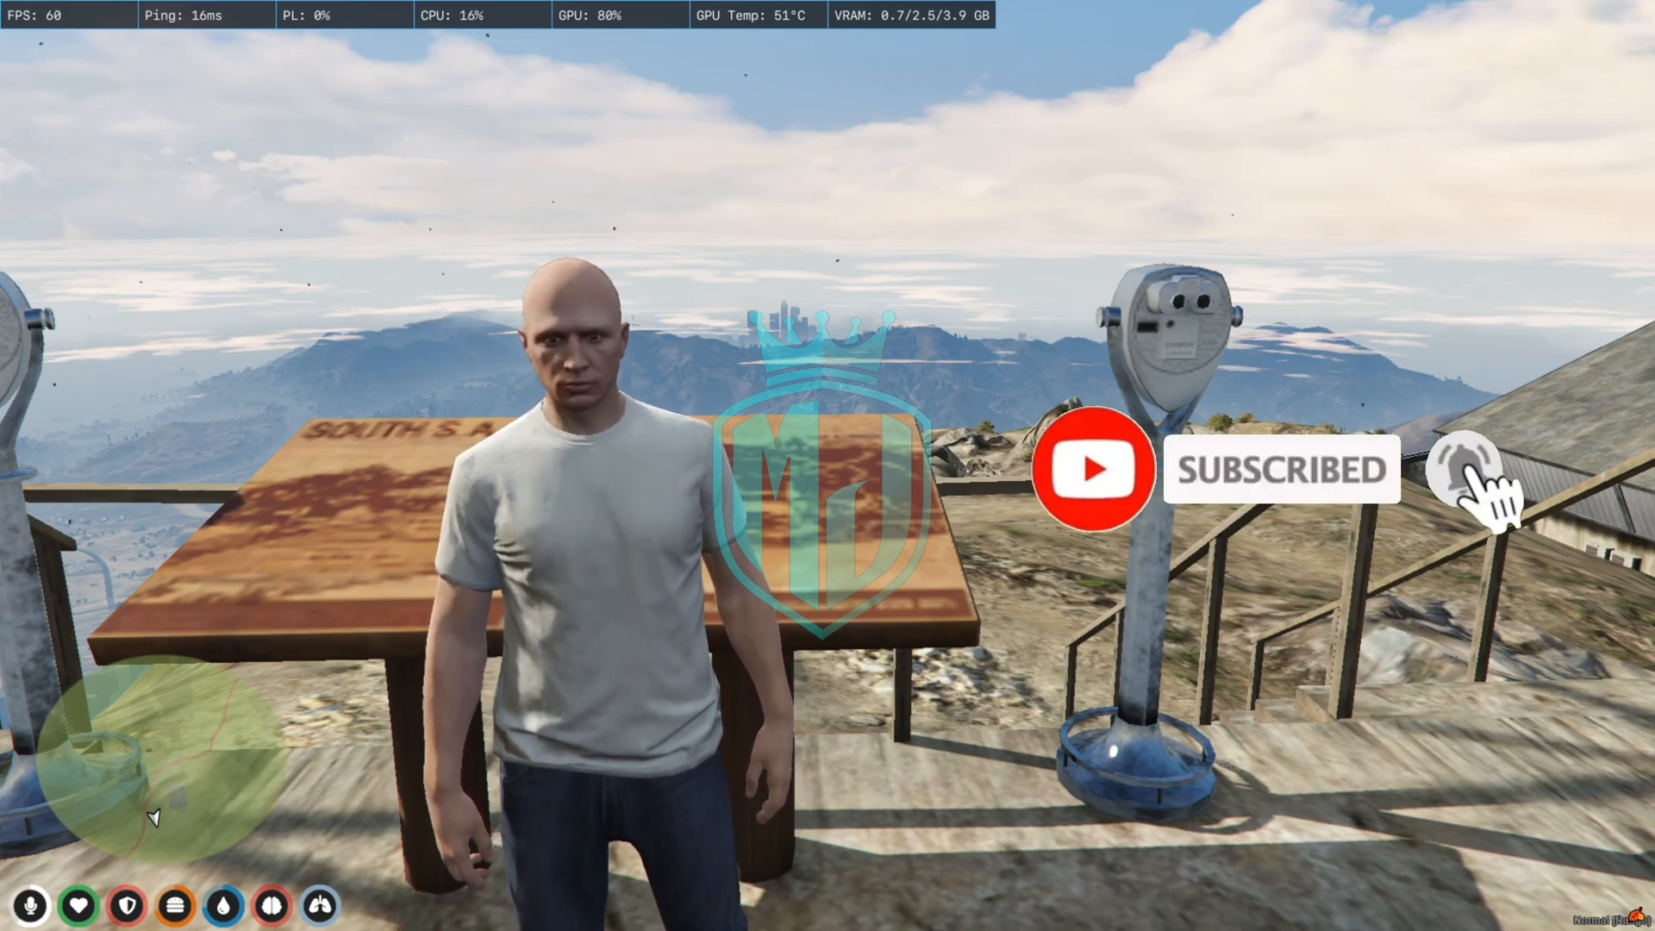